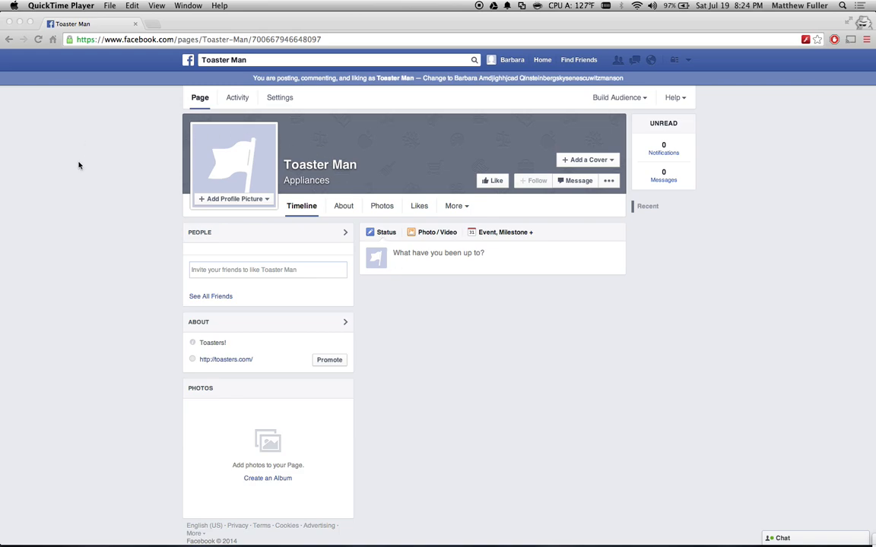
{"action": "mouse_move", "coordinate": [279, 105]}
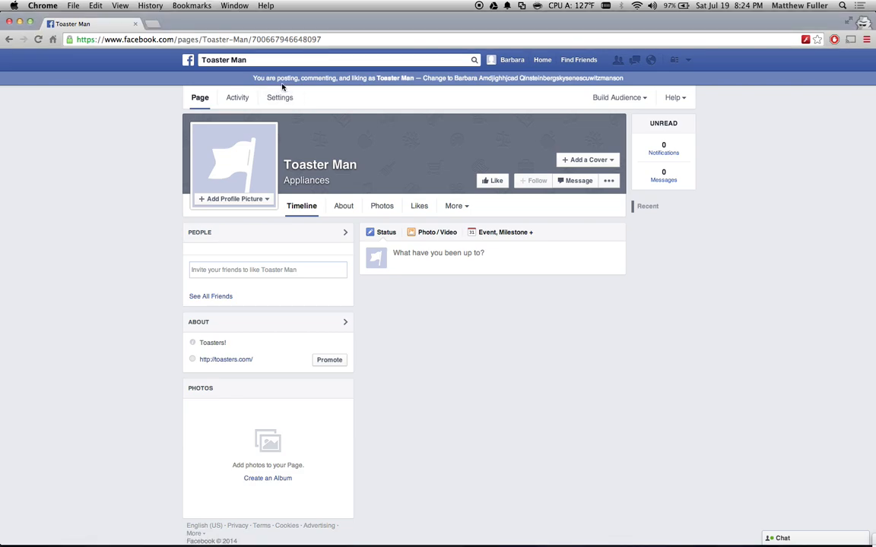
{"action": "mouse_move", "coordinate": [374, 85]}
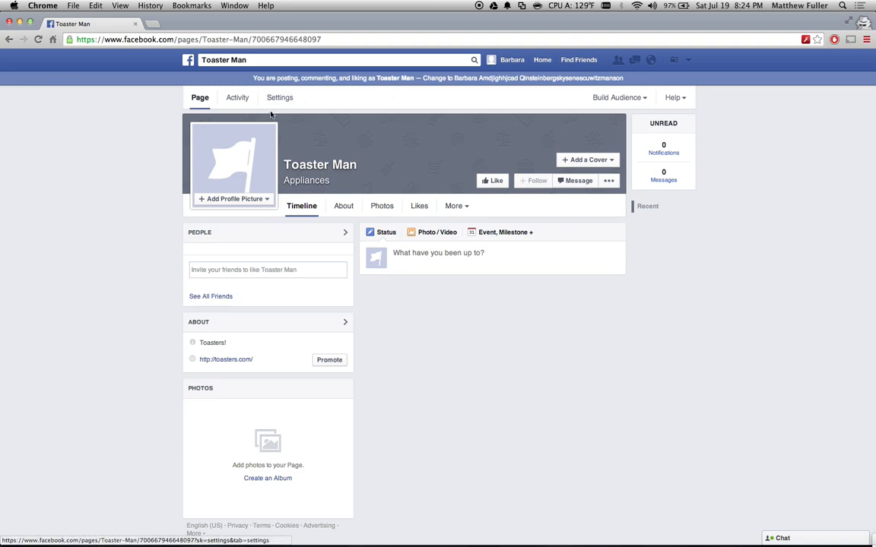
Step: Show the General settings of the Toaster Man page
{"action": "left_click", "coordinate": [280, 97]}
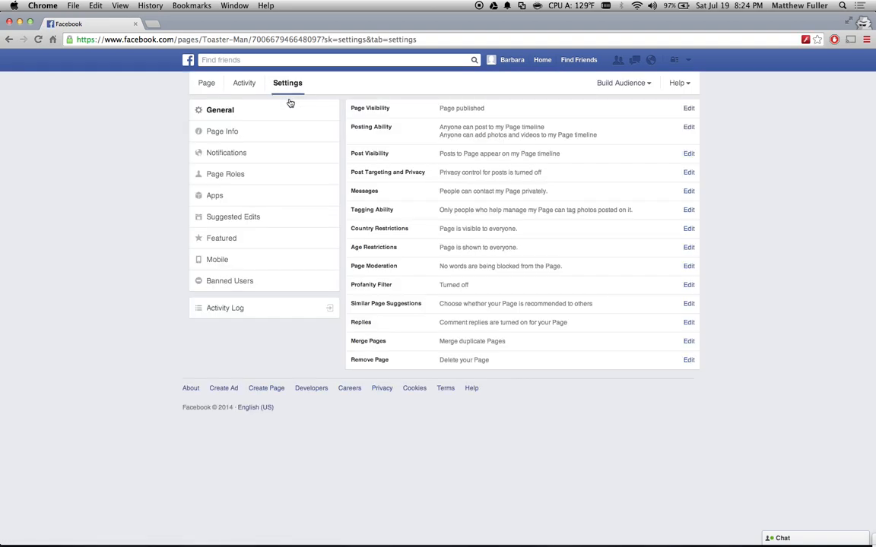
{"action": "mouse_move", "coordinate": [255, 113]}
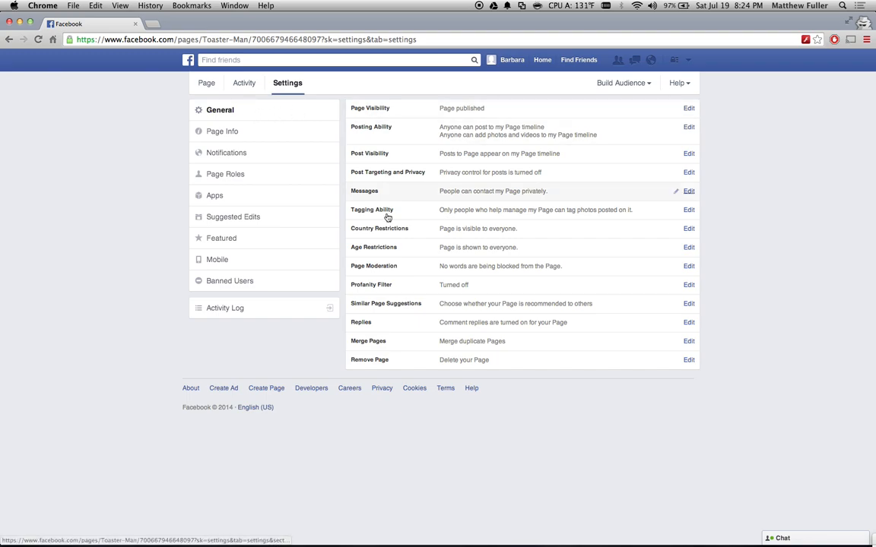
{"action": "mouse_move", "coordinate": [413, 307]}
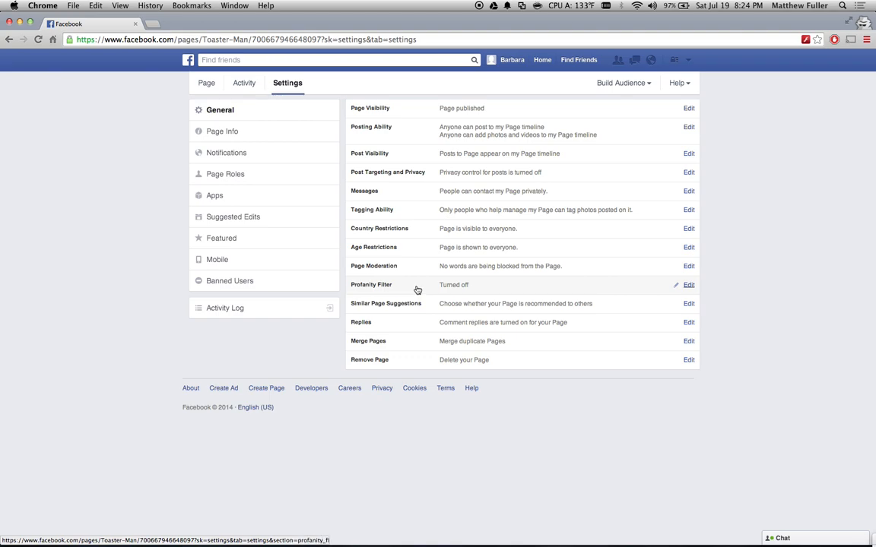
{"action": "mouse_move", "coordinate": [690, 286]}
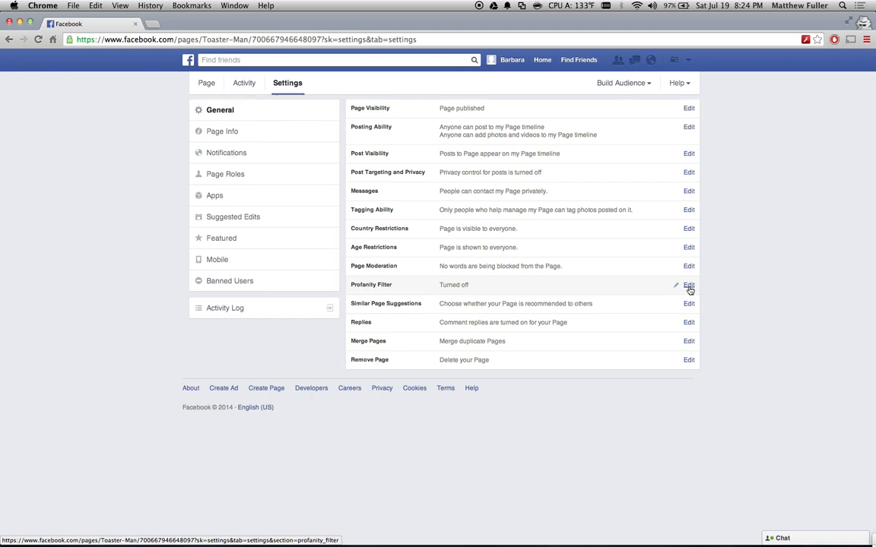
Step: Change the page's profanity filter from off to medium and save it
{"action": "left_click", "coordinate": [687, 285]}
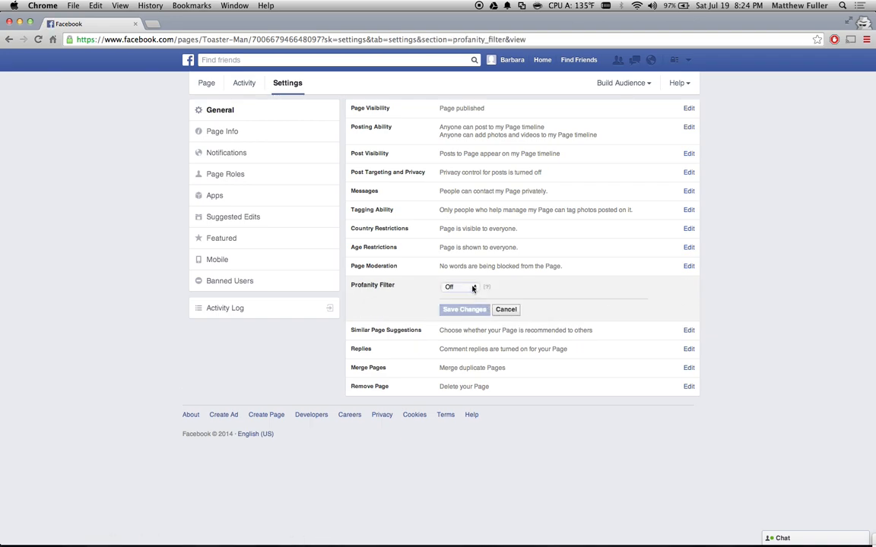
{"action": "left_click", "coordinate": [459, 285]}
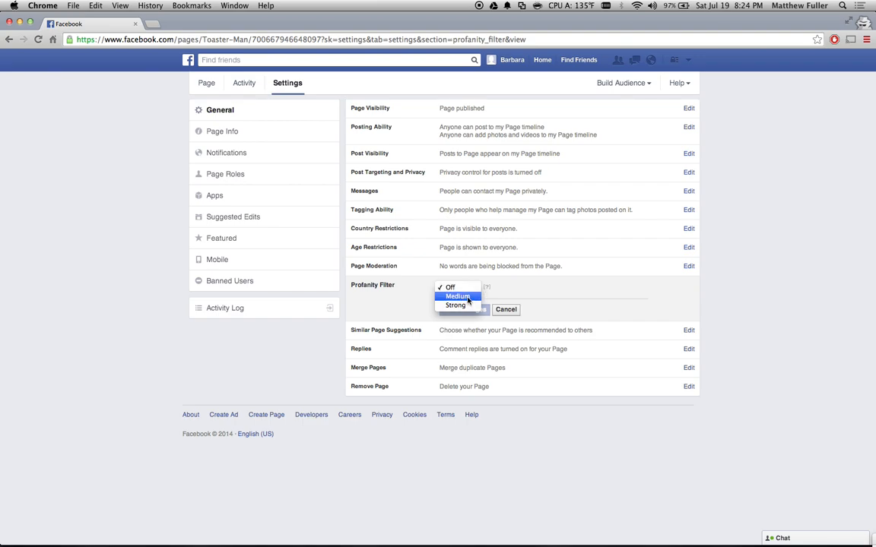
{"action": "left_click", "coordinate": [458, 295]}
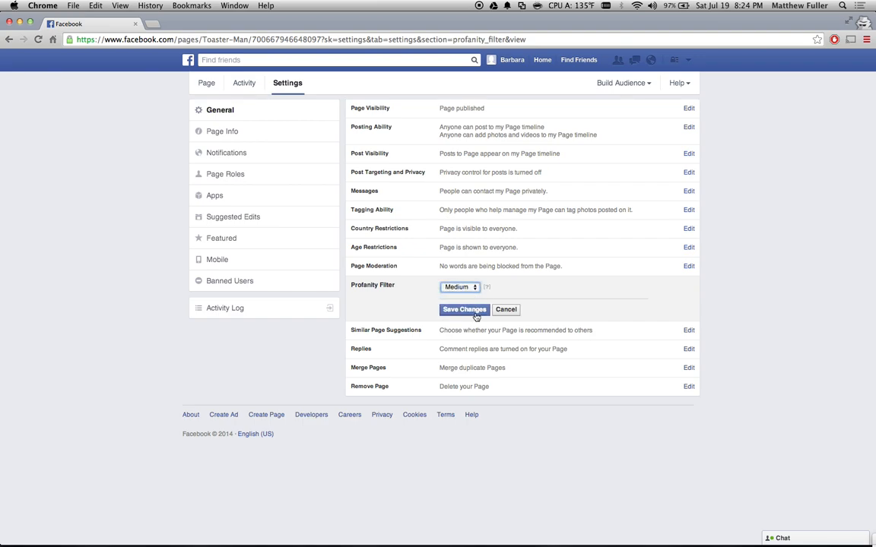
{"action": "left_click", "coordinate": [464, 310]}
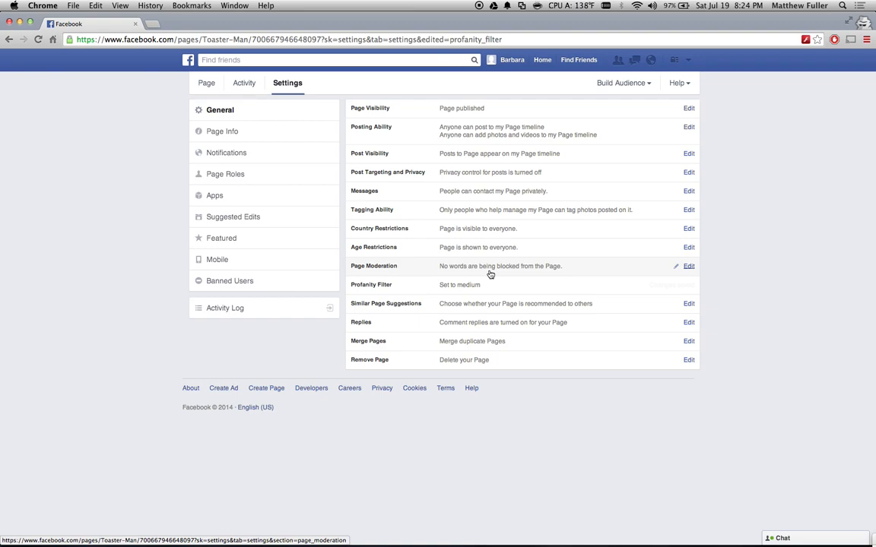
Step: Add 'toaster girl, toaster woman' as blocked words in Page Moderation and save
{"action": "left_click", "coordinate": [688, 266]}
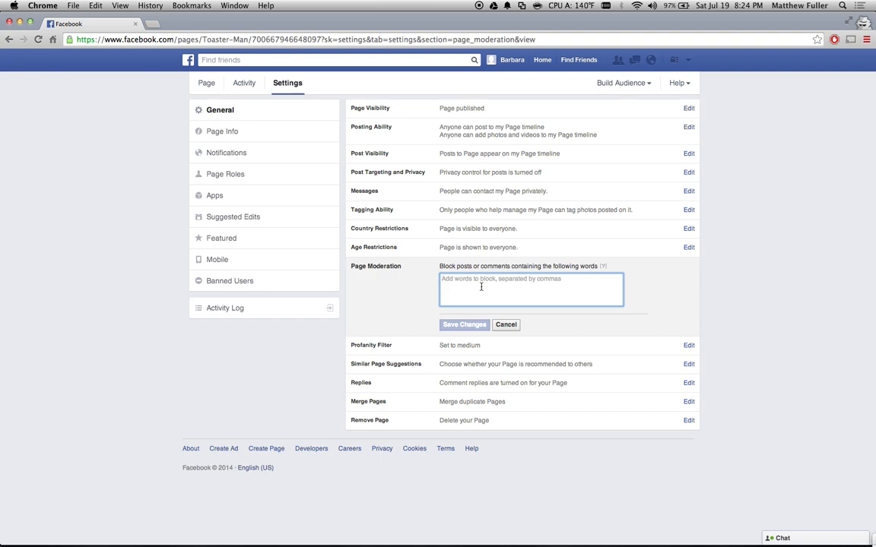
{"action": "type", "text": "toaster girl,"}
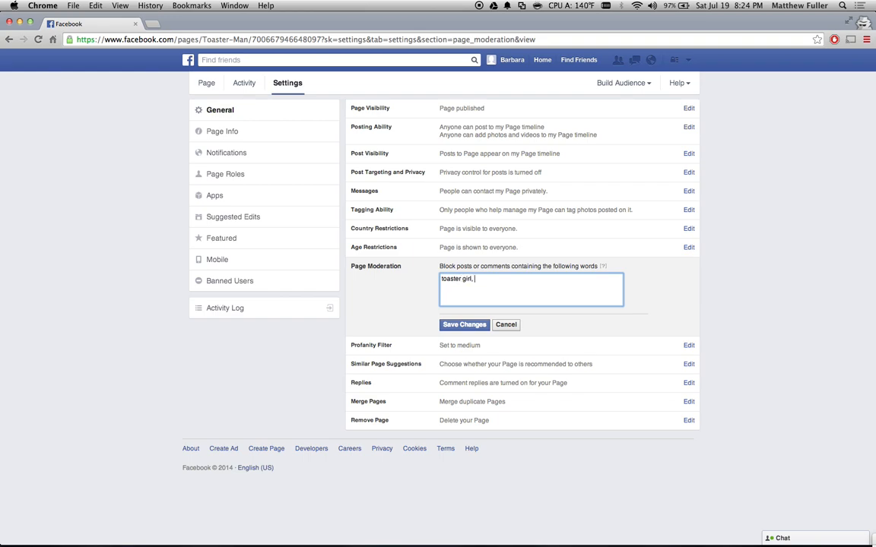
{"action": "type", "text": "toaster wo"}
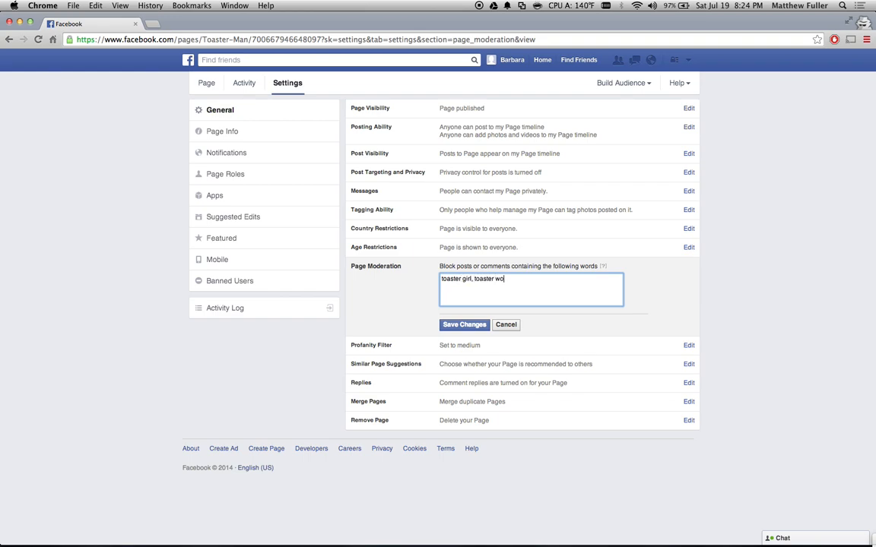
{"action": "type", "text": "man"}
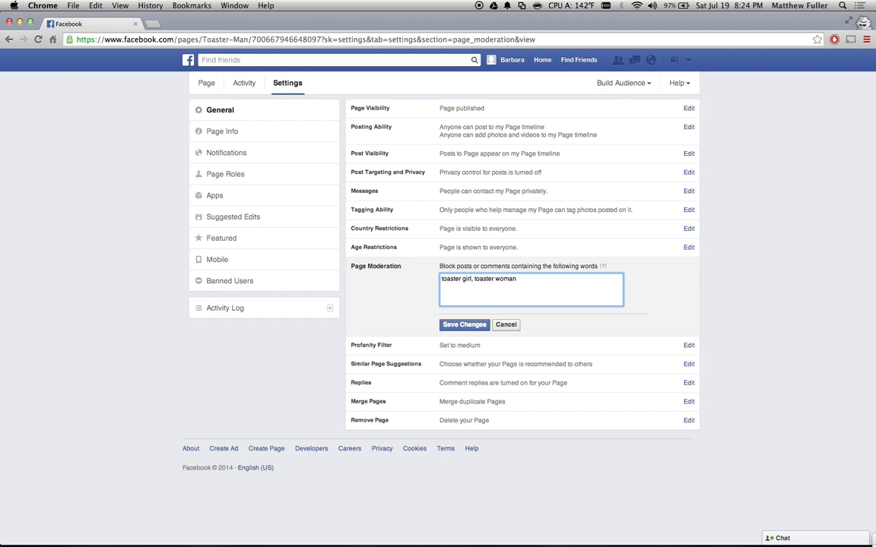
{"action": "left_click", "coordinate": [464, 325]}
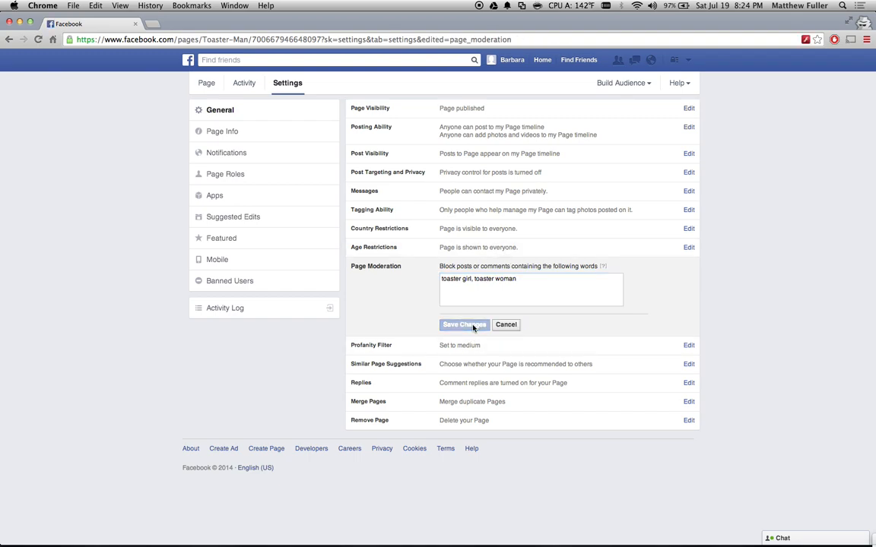
Step: Return from settings to the Toaster Man page timeline
{"action": "left_click", "coordinate": [464, 325]}
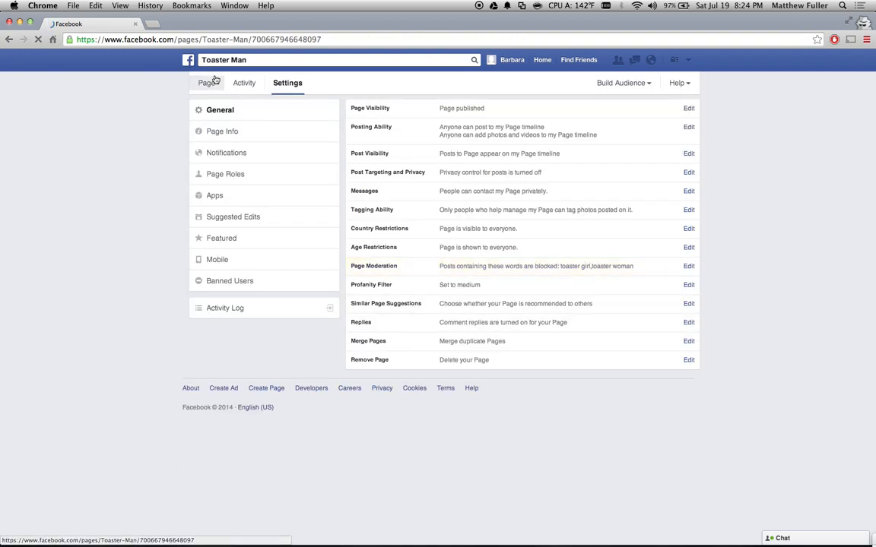
{"action": "left_click", "coordinate": [205, 82]}
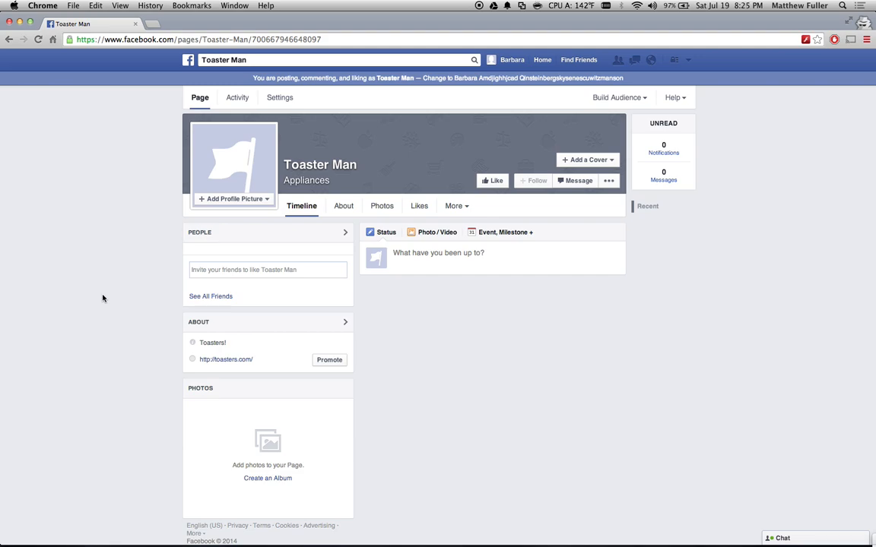